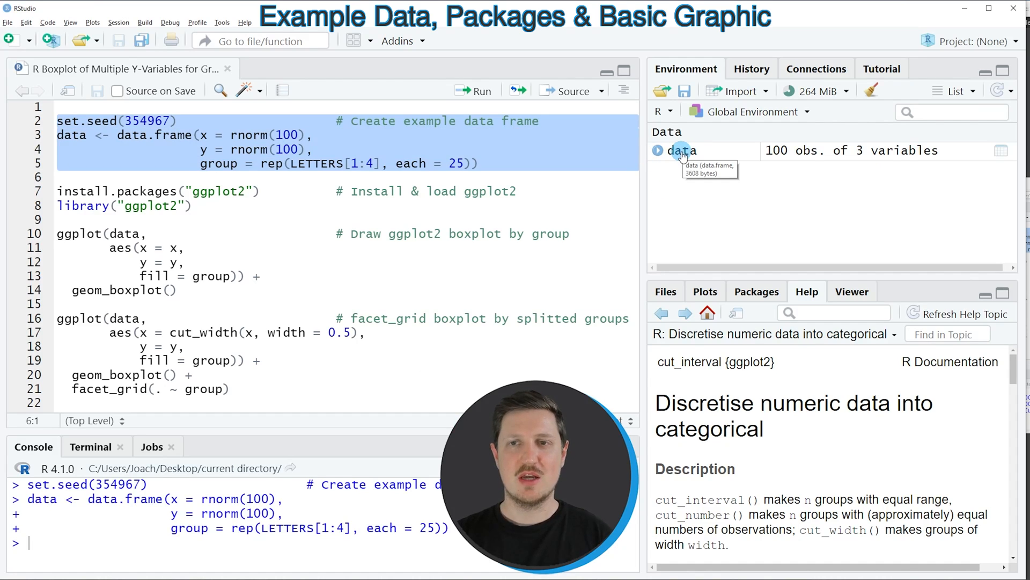
# Step: View the 100-row example data frame with its x, y and group columns
pyautogui.click(682, 150)
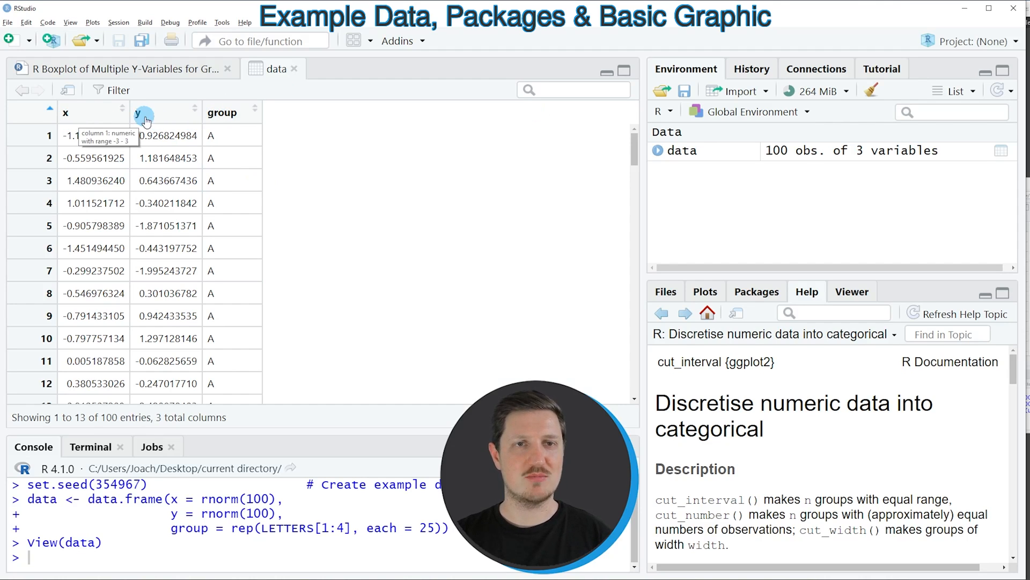
pyautogui.moveTo(128, 239)
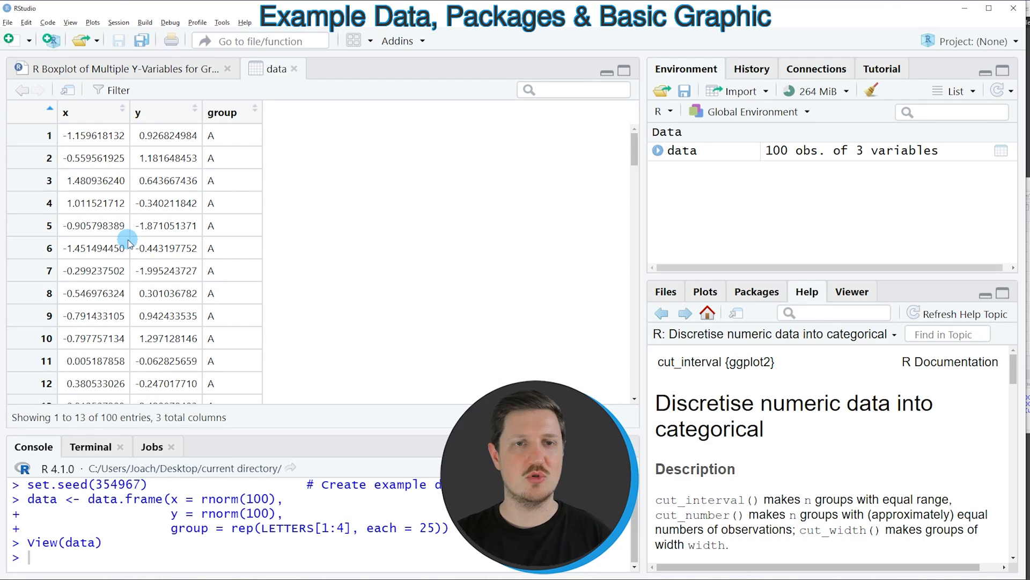
pyautogui.moveTo(230, 111)
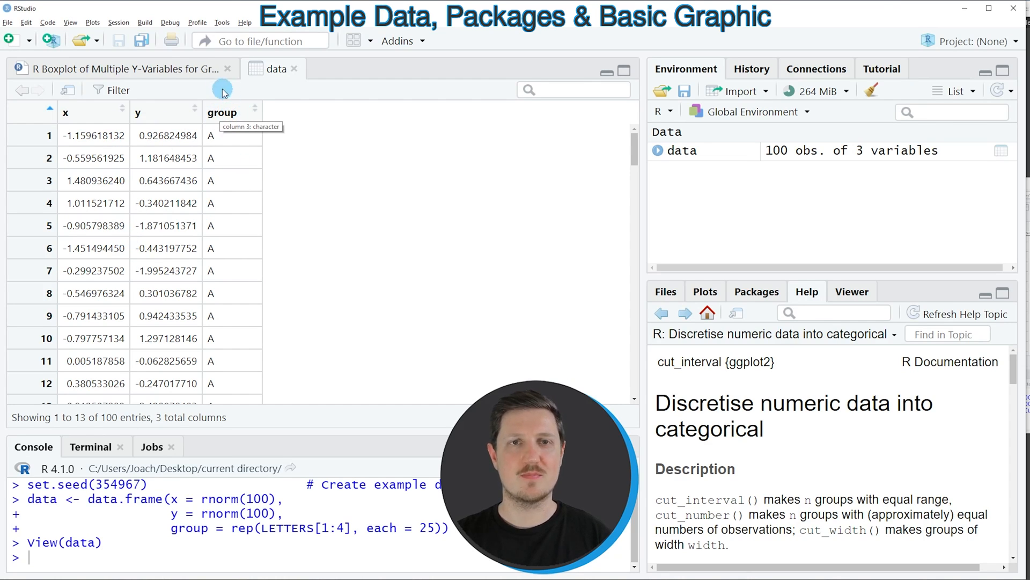
# Step: Return to the R script to run the grouped ggplot2 boxplot of y against x
pyautogui.click(118, 68)
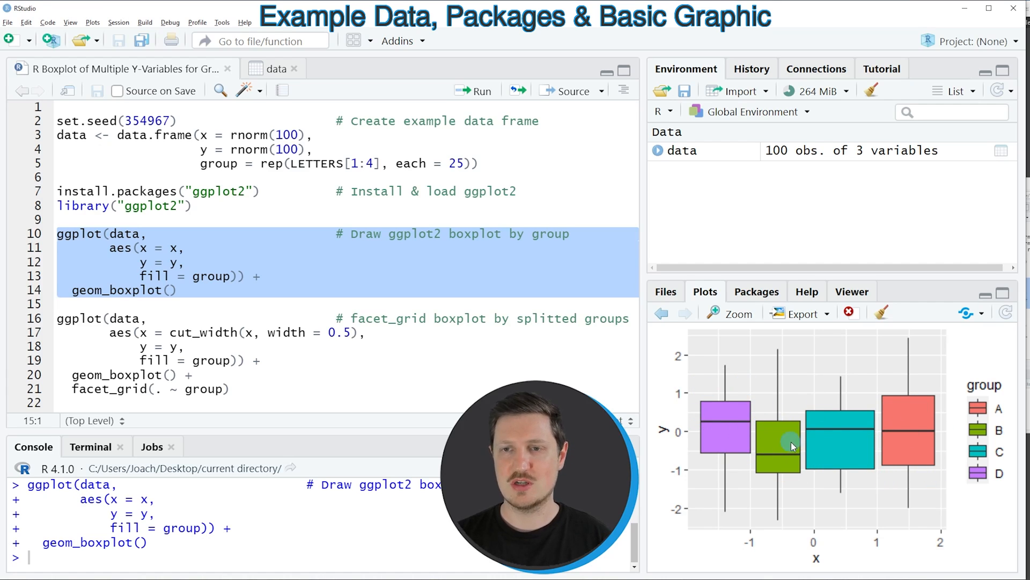
pyautogui.moveTo(904, 443)
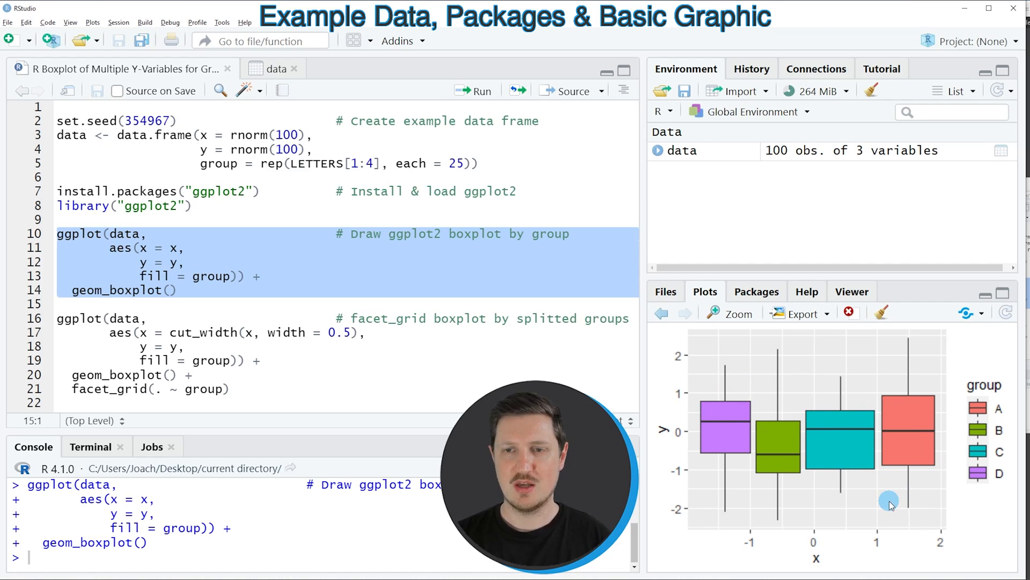
pyautogui.moveTo(812, 514)
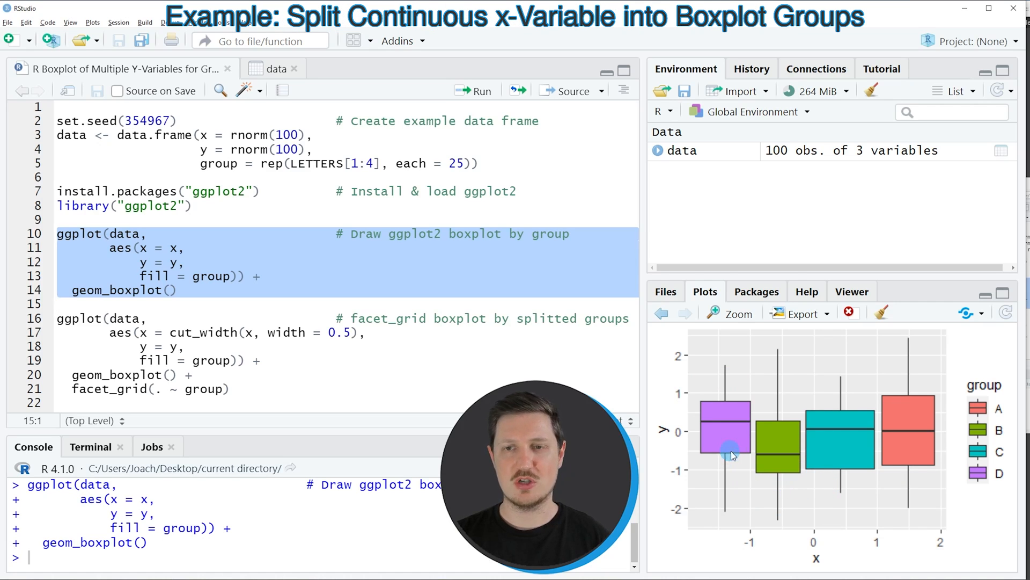
pyautogui.moveTo(715, 476)
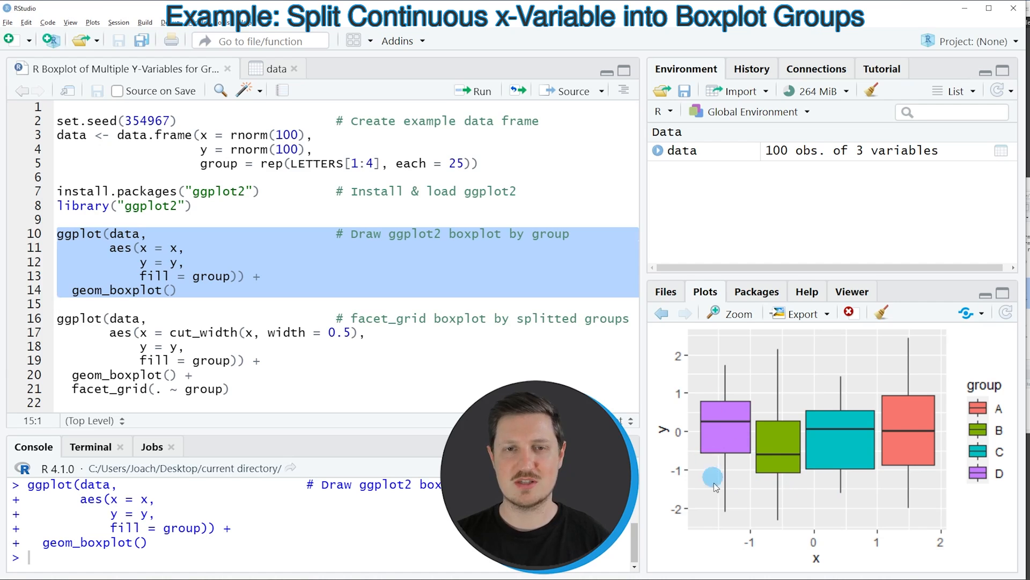
pyautogui.moveTo(716, 502)
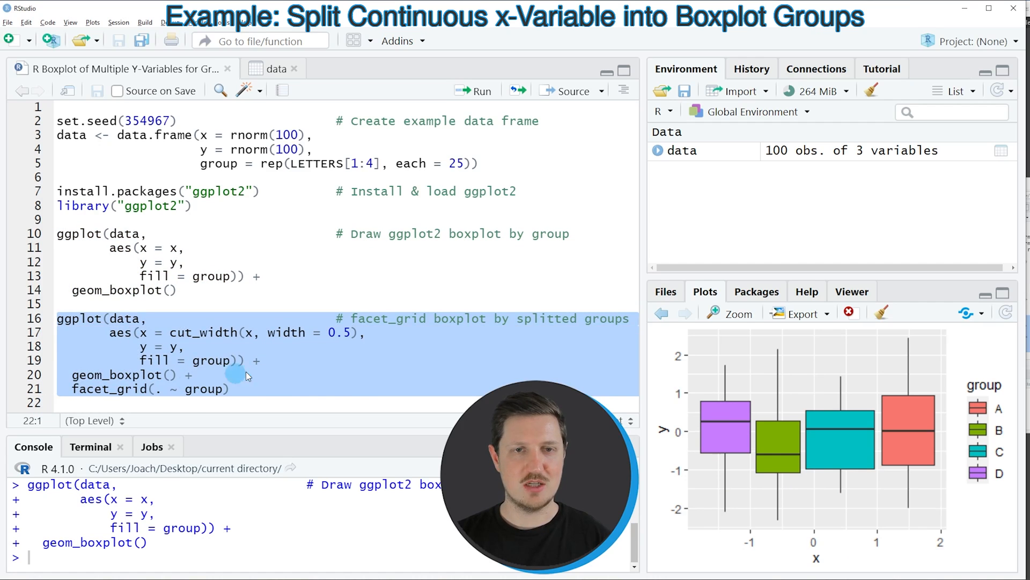
# Step: Select and execute lines 16–21, the facet_grid boxplot code binning x into 0.5-wide ranges
pyautogui.click(185, 346)
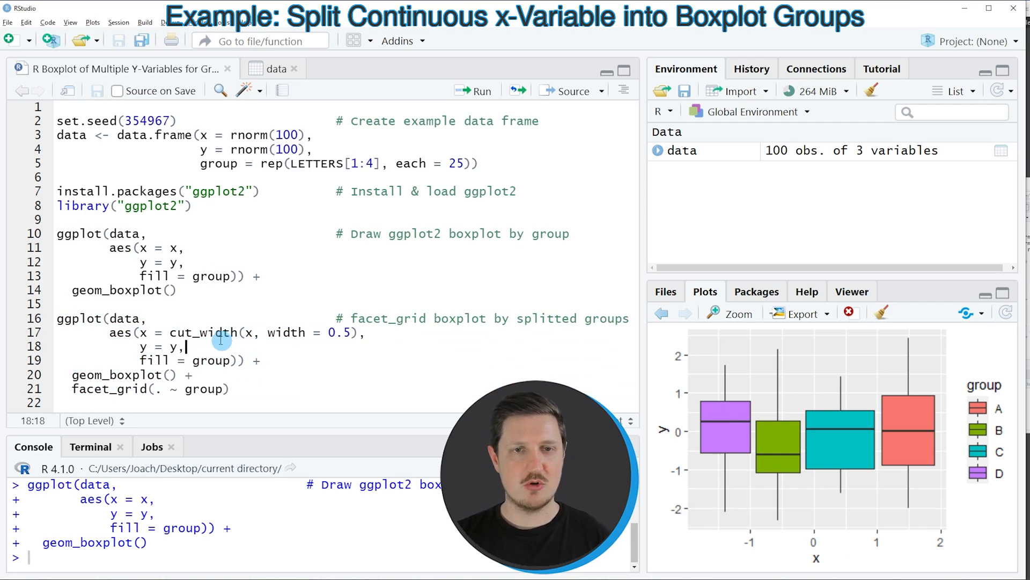
pyautogui.moveTo(170, 332); pyautogui.dragTo(362, 332)
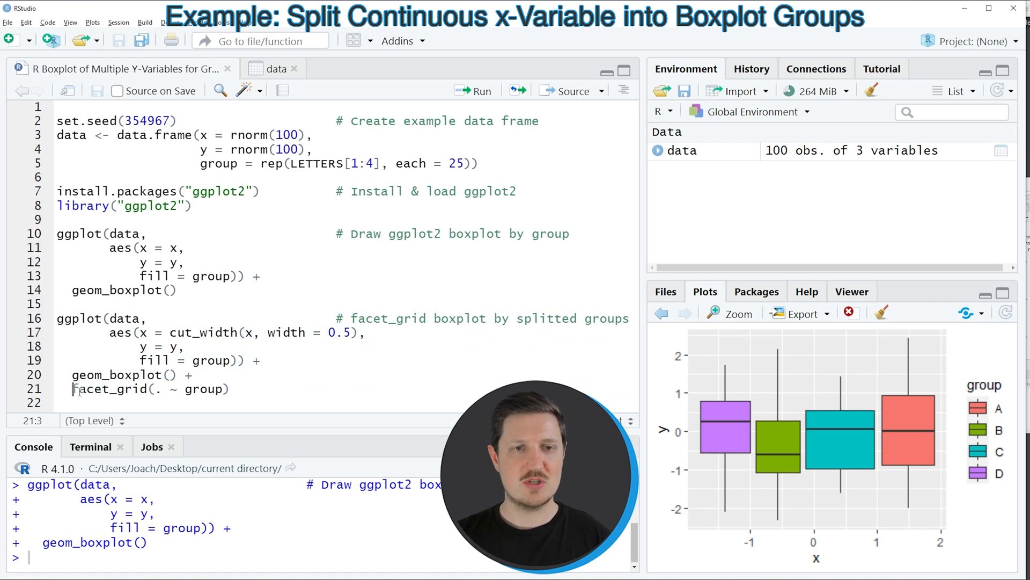
pyautogui.doubleClick(109, 389)
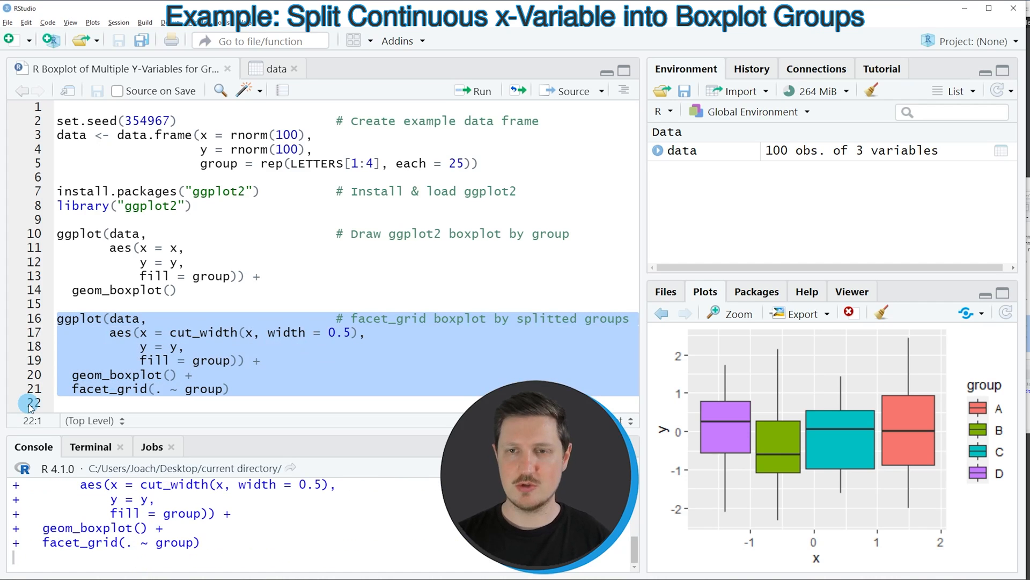
# Step: Display the faceted boxplot with panels A–D over 0.5-wide x bins in the Plots pane
pyautogui.click(473, 91)
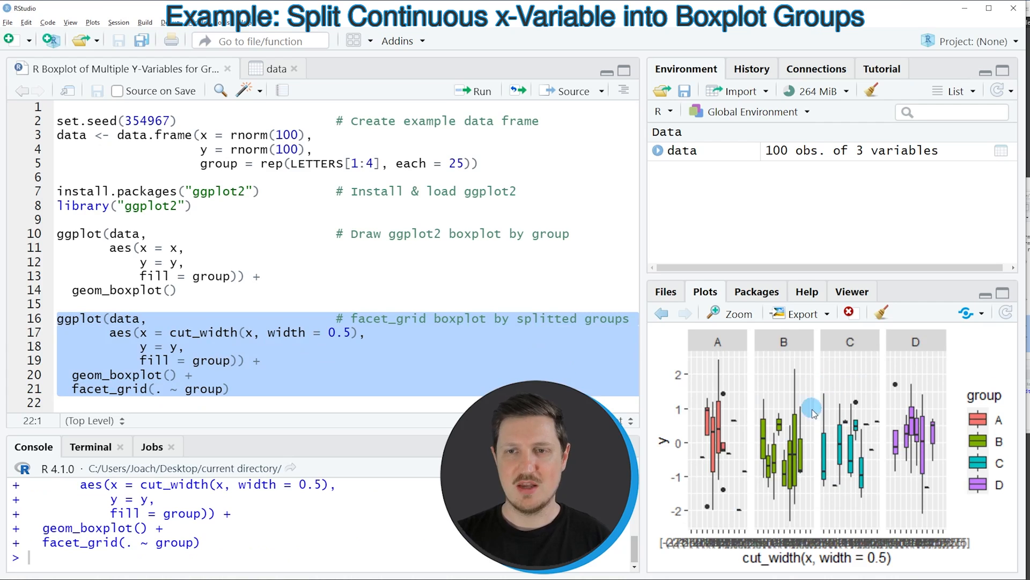
pyautogui.moveTo(687, 449)
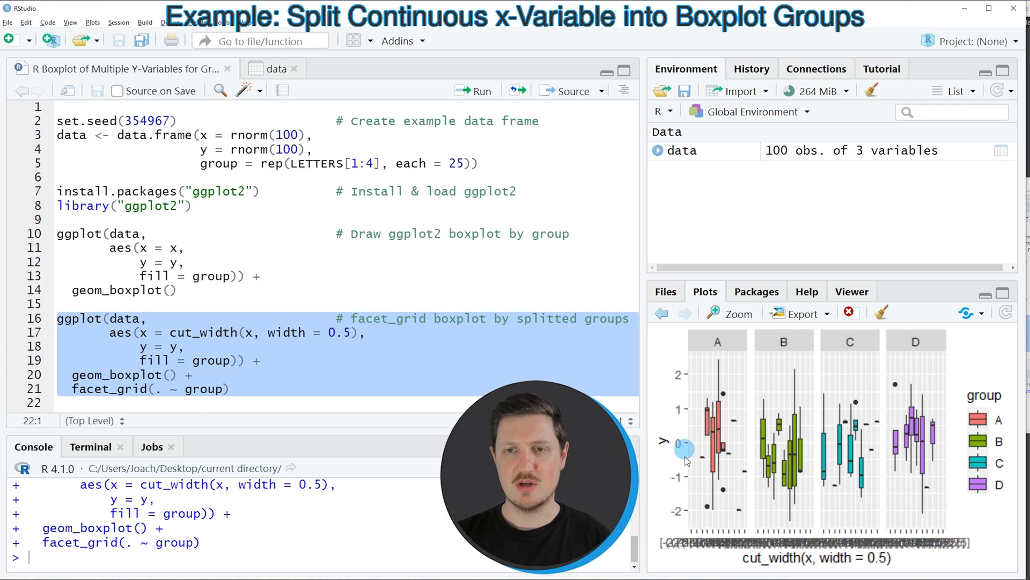
pyautogui.moveTo(699, 426)
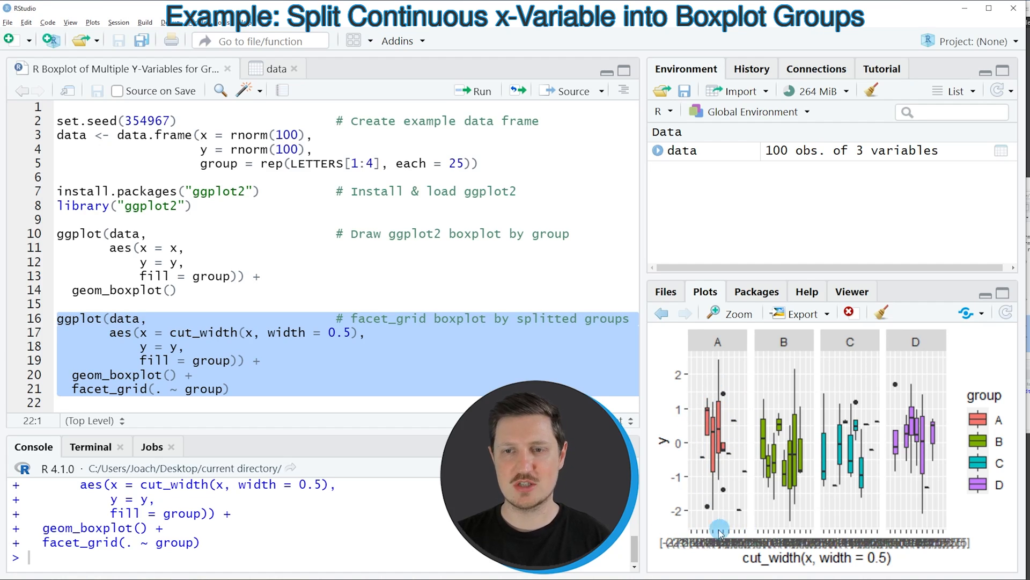
pyautogui.moveTo(738, 533)
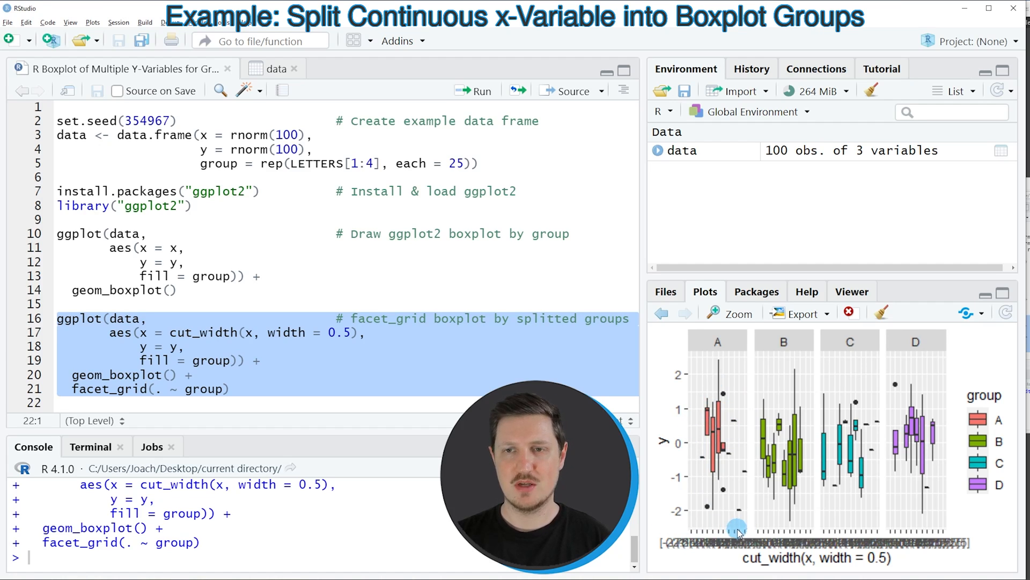
pyautogui.moveTo(786, 375)
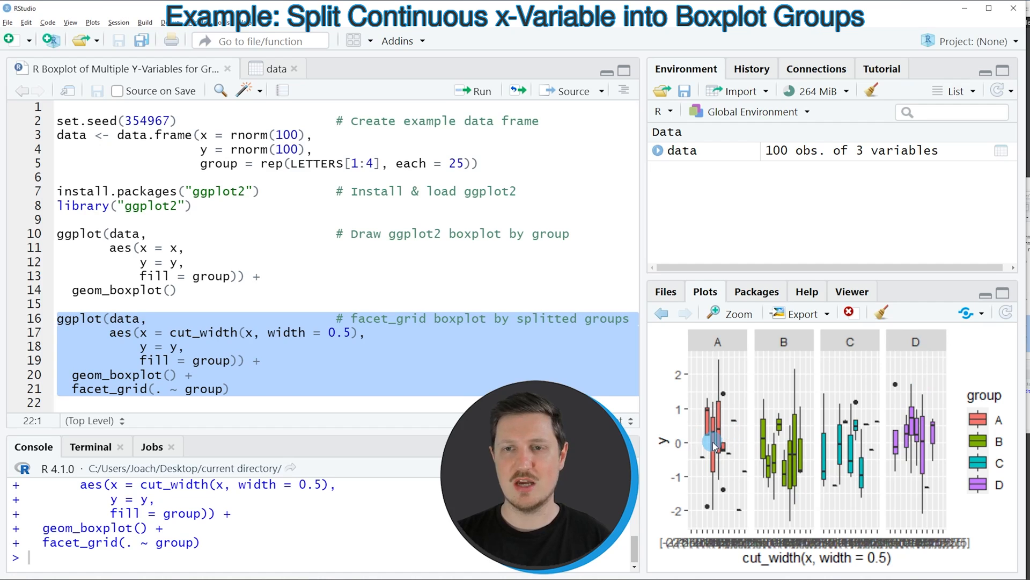
pyautogui.moveTo(703, 457)
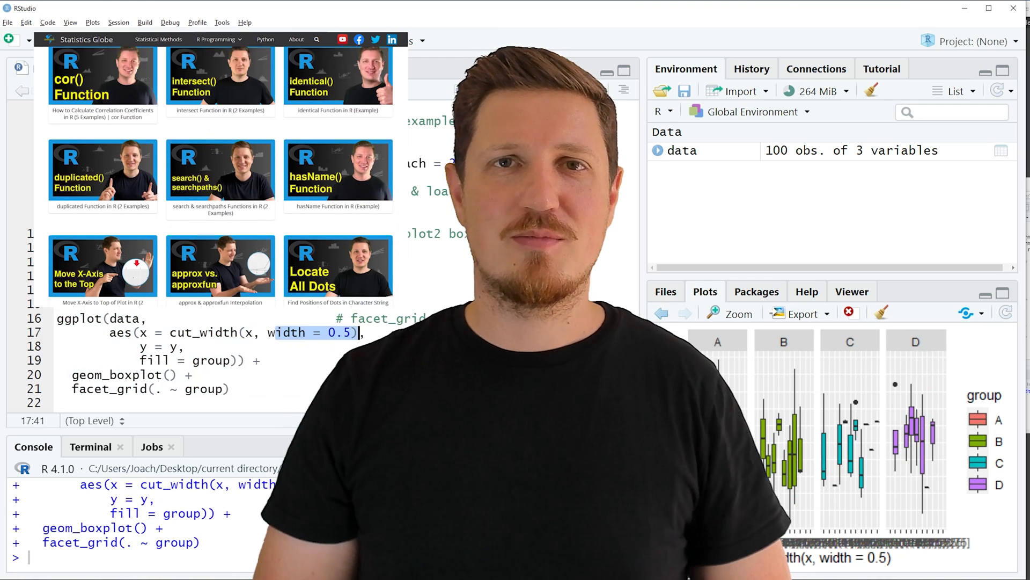
pyautogui.click(219, 39)
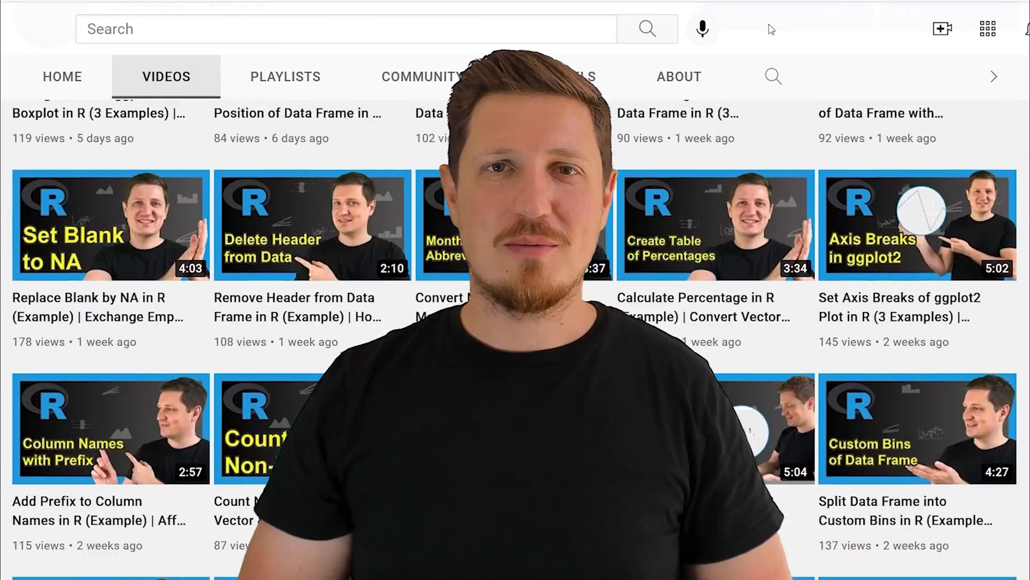
# Step: Scroll down the channel's Videos list to reveal more R and ggplot2 tutorials
pyautogui.scroll(-3)
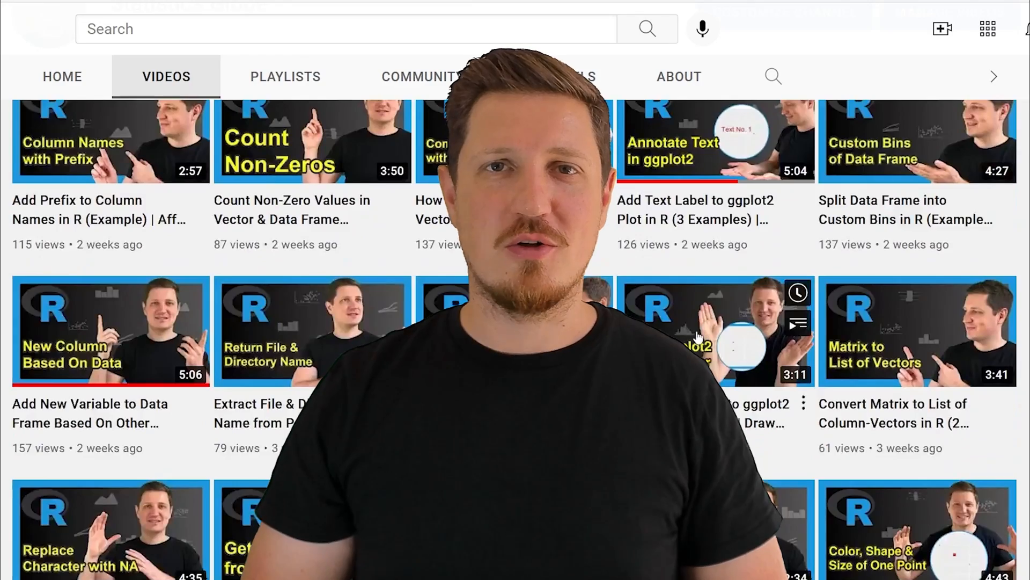
pyautogui.scroll(-3)
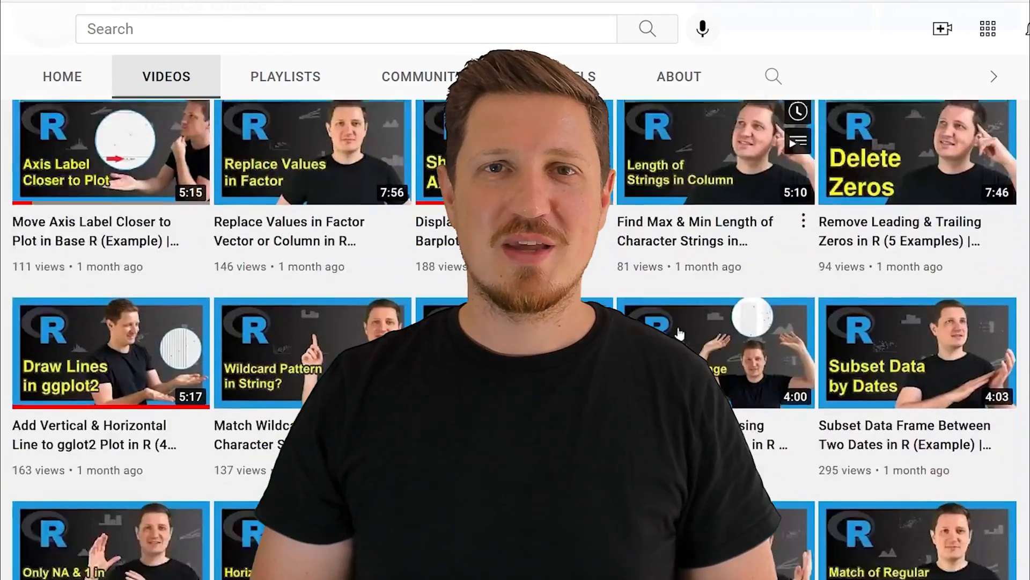
pyautogui.scroll(-3)
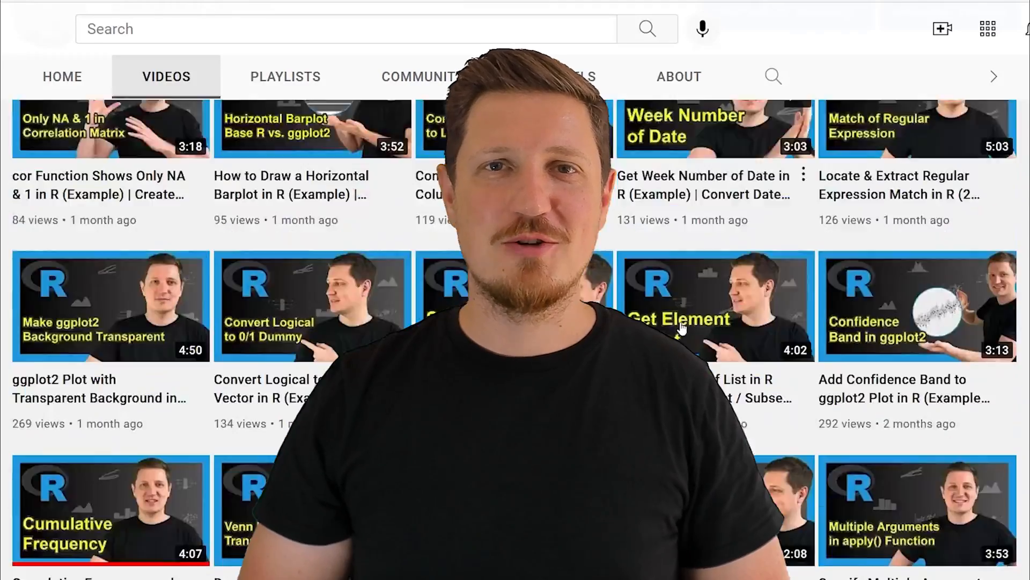